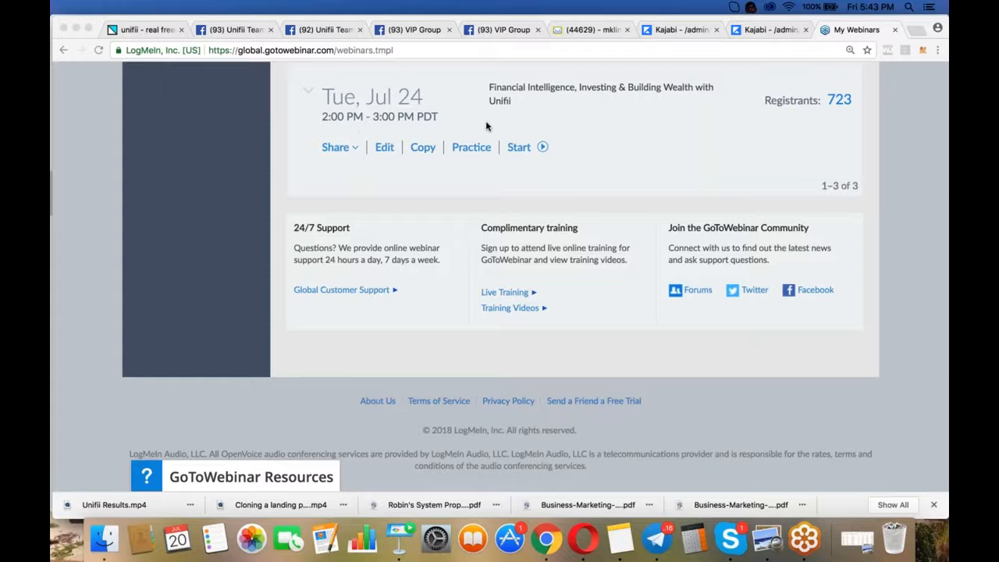
mouse_move(846, 106)
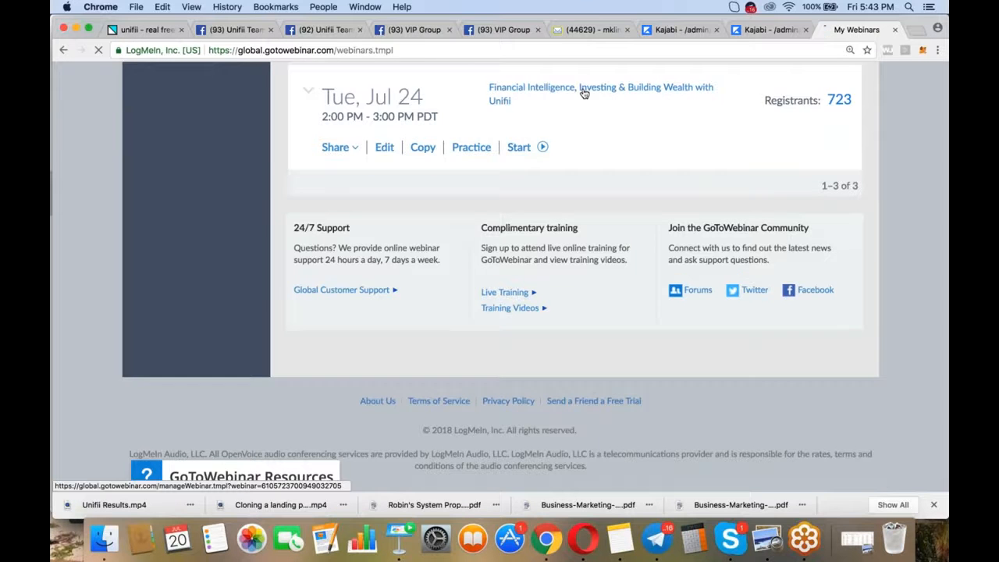
- View the Financial Intelligence webinar's management page down to its Tue Jul 24 date
click(600, 88)
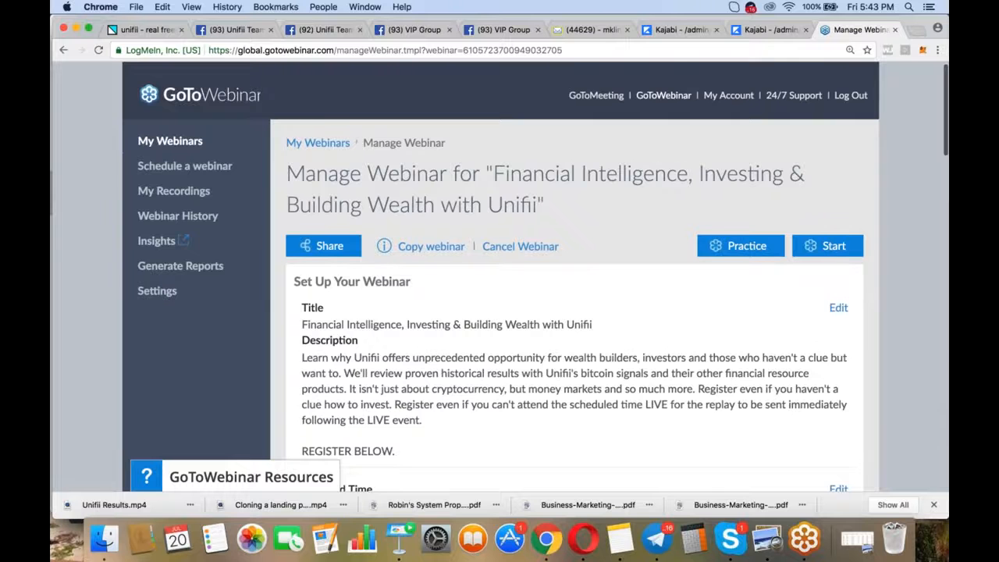
scroll(down, 3)
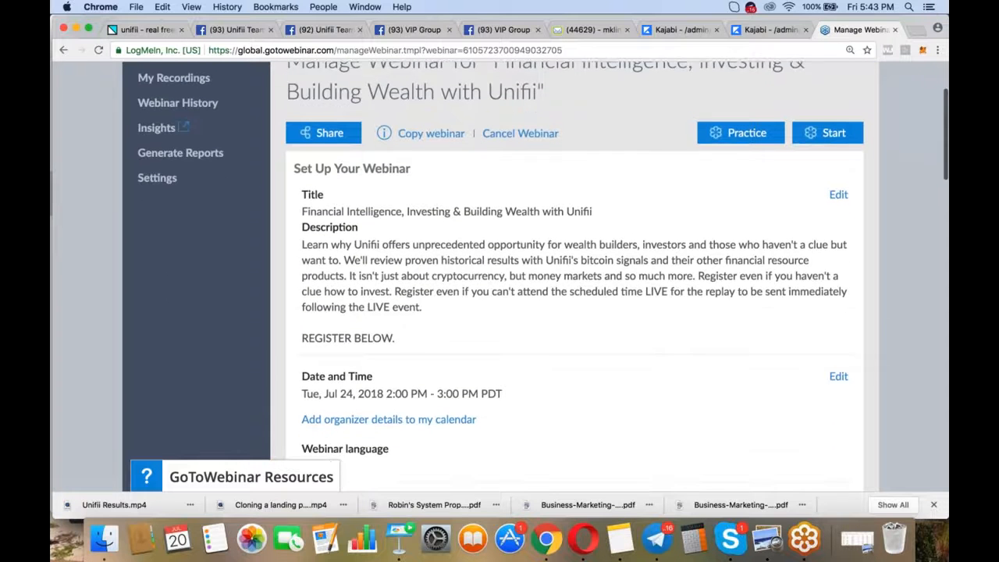
scroll(down, 3)
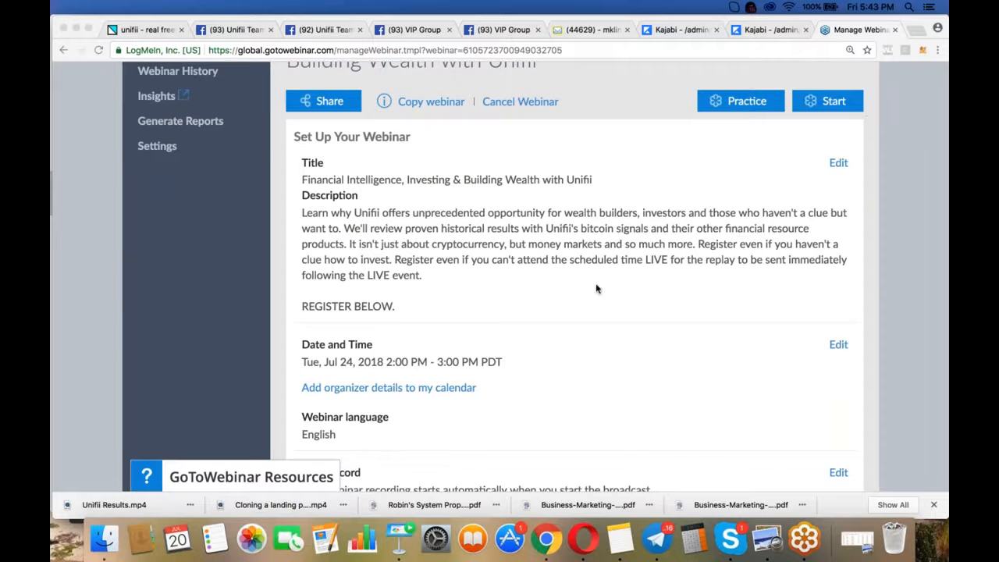
mouse_move(939, 175)
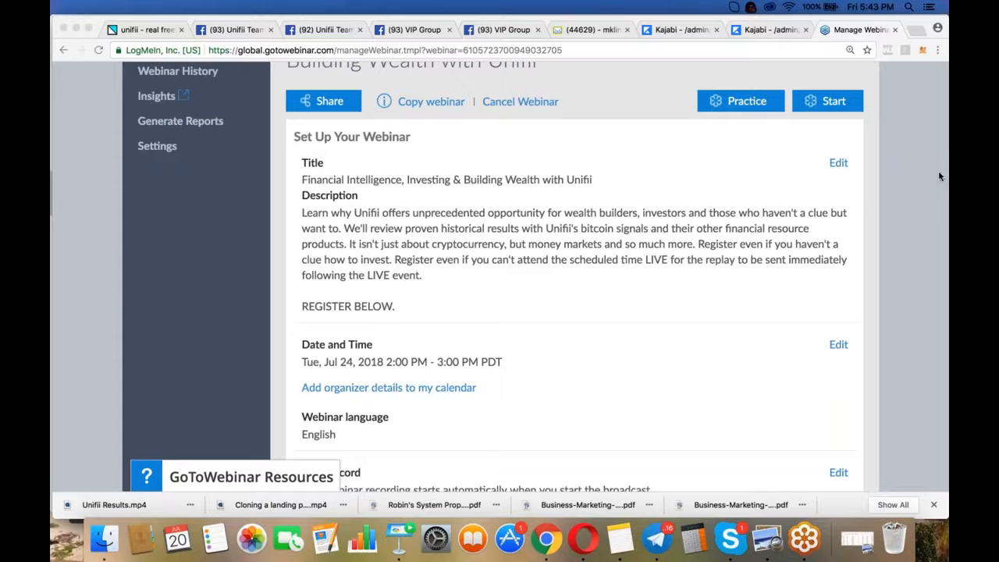
mouse_move(767, 227)
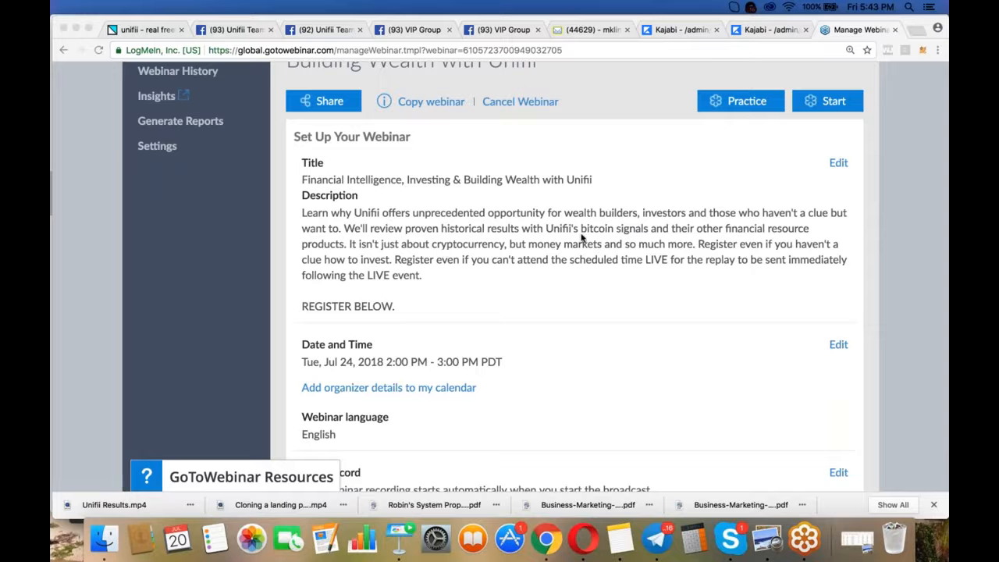
mouse_move(624, 243)
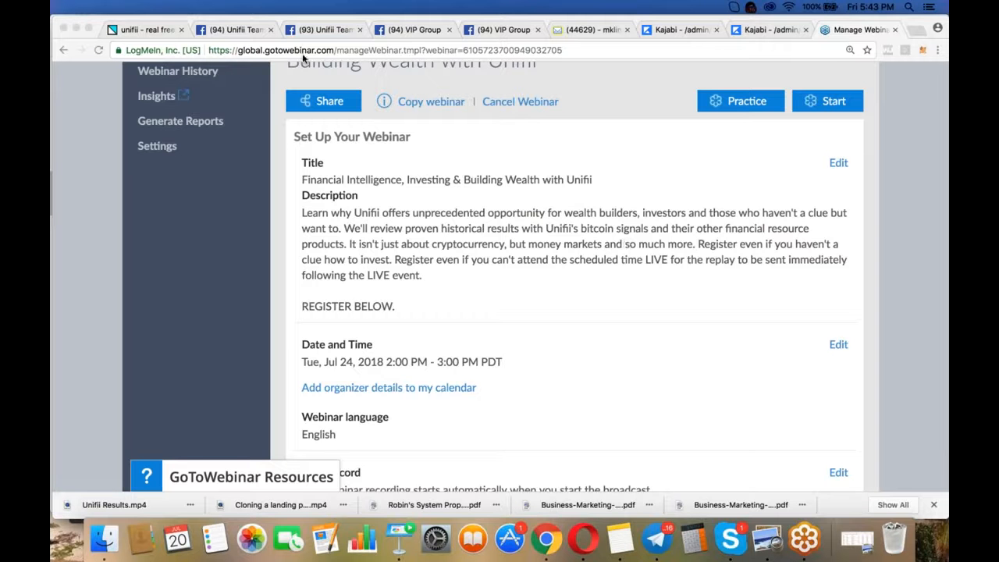
- View the Daily Bitcoin Binance signal chart from the back office's Daily Signals section
click(143, 30)
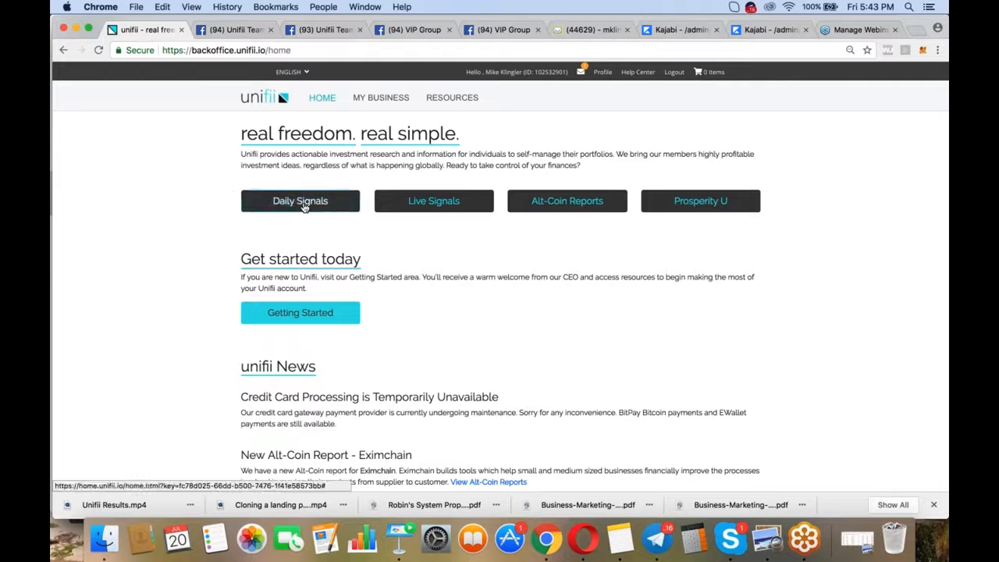
click(300, 200)
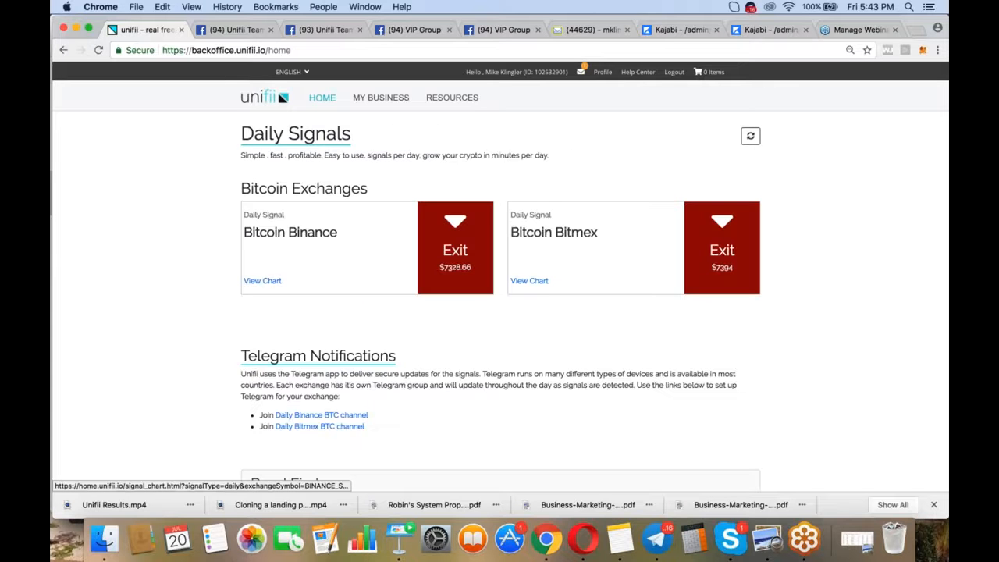
click(262, 281)
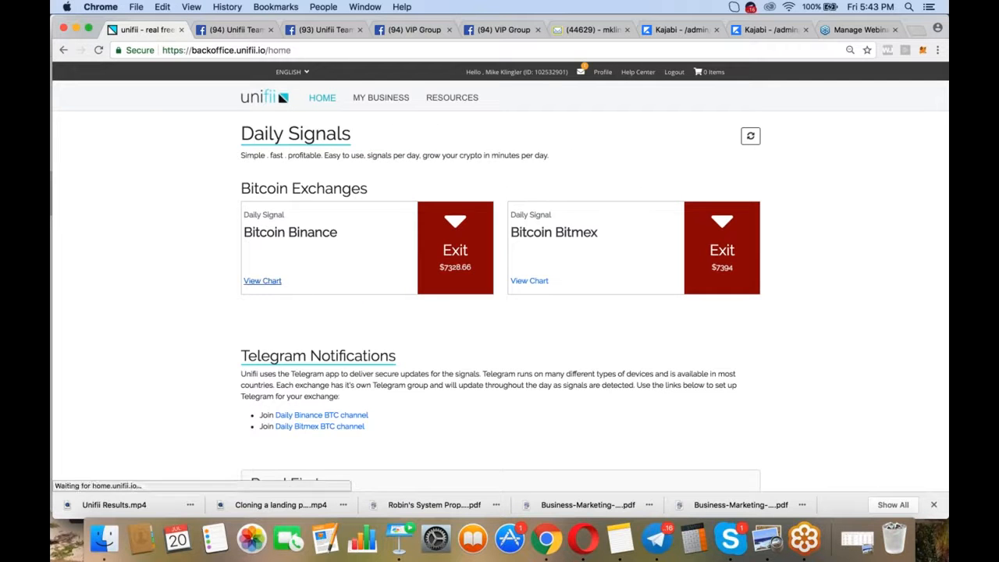
click(263, 281)
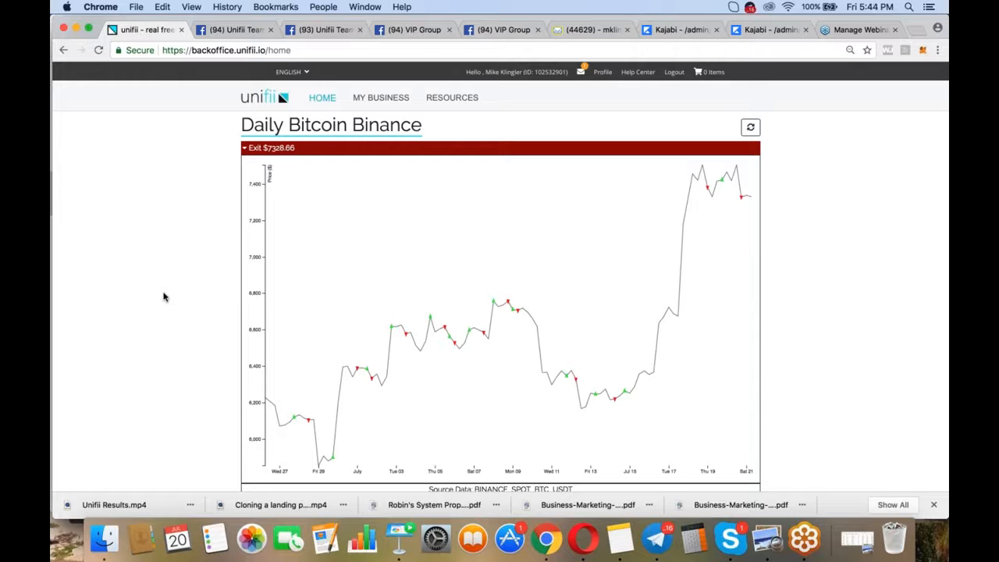
mouse_move(334, 461)
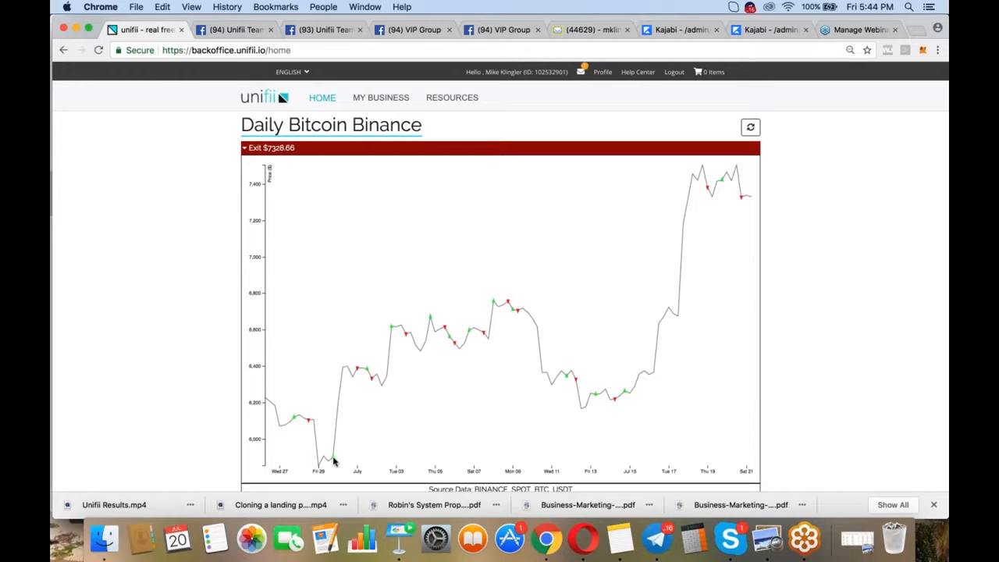
mouse_move(295, 418)
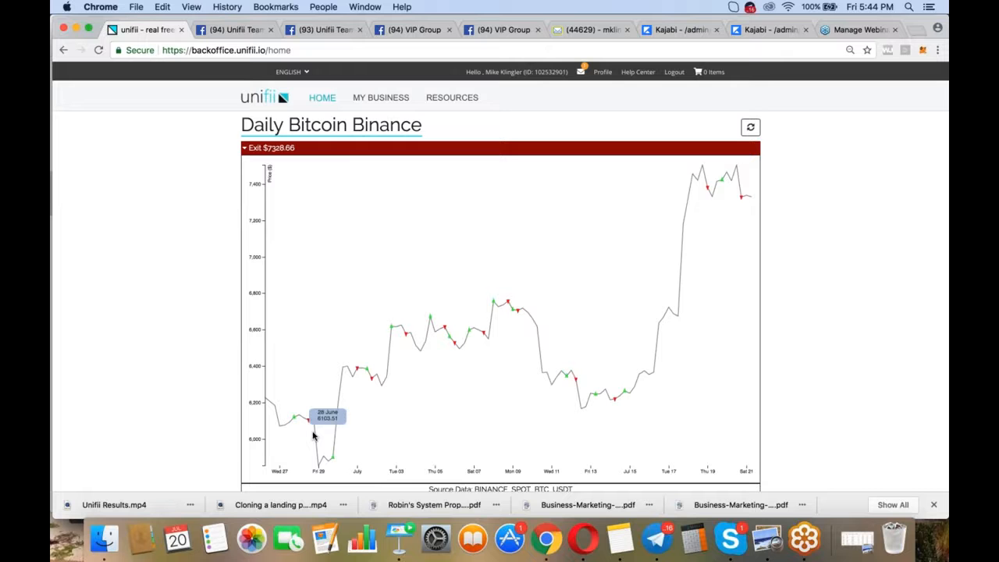
mouse_move(331, 467)
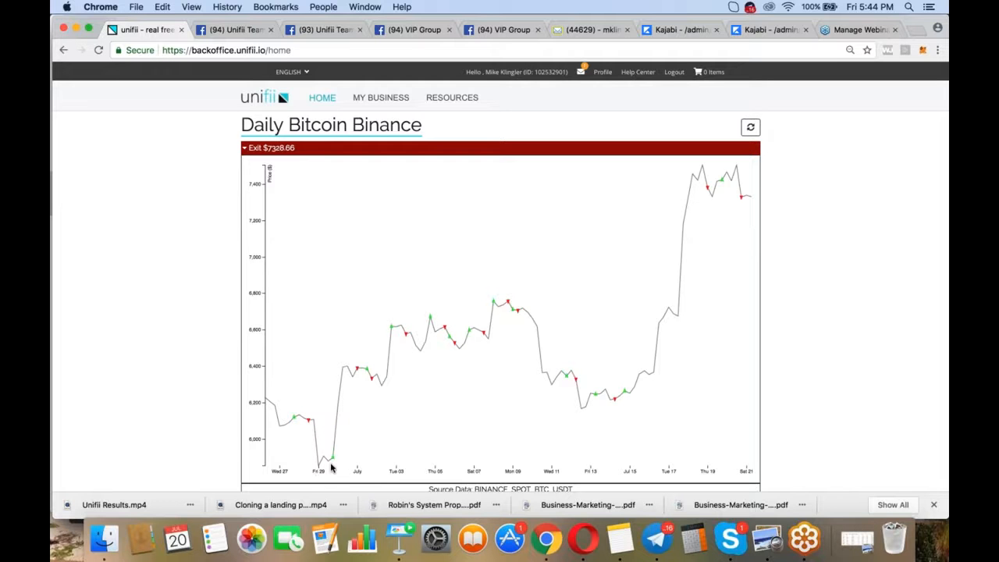
mouse_move(331, 460)
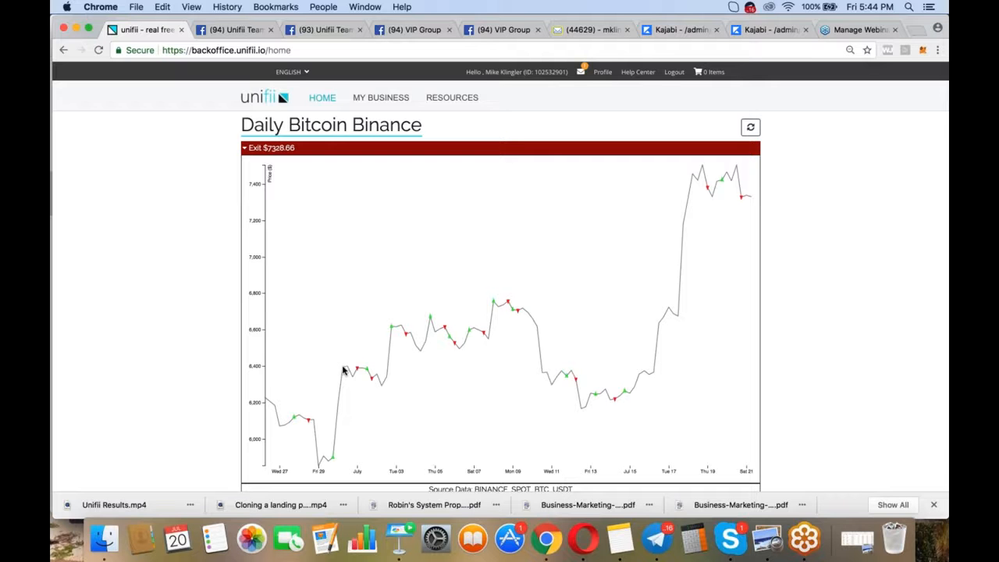
mouse_move(352, 374)
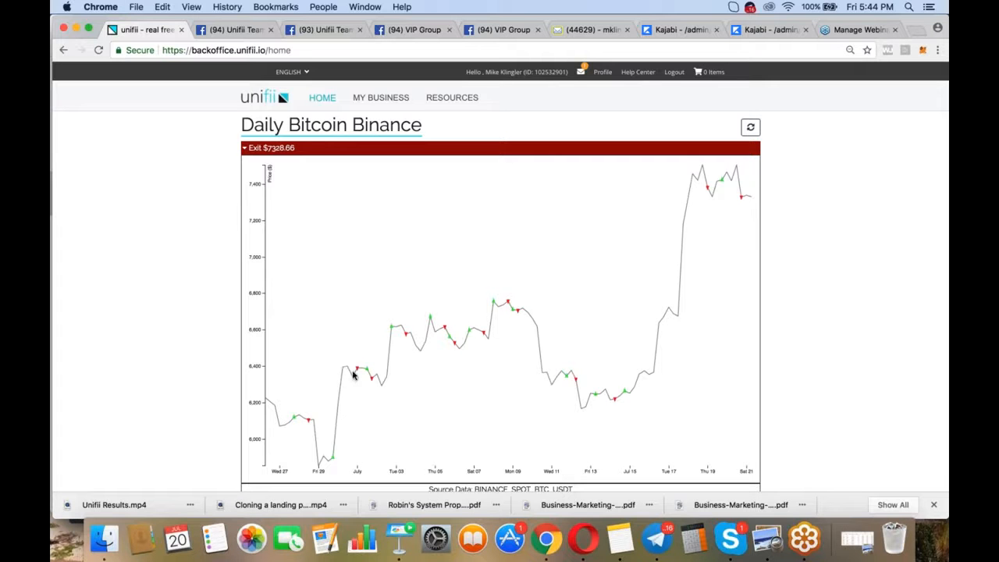
mouse_move(382, 383)
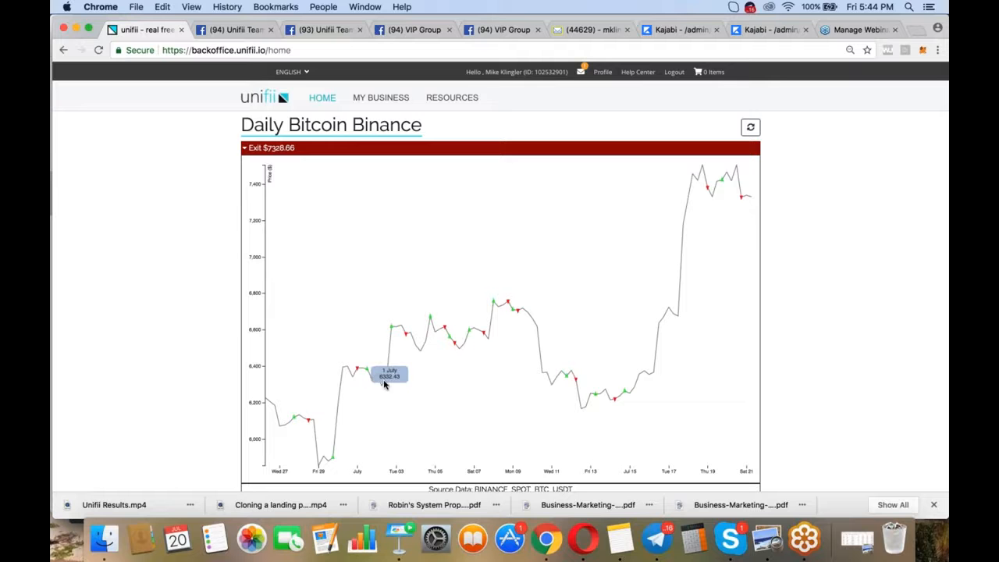
mouse_move(393, 329)
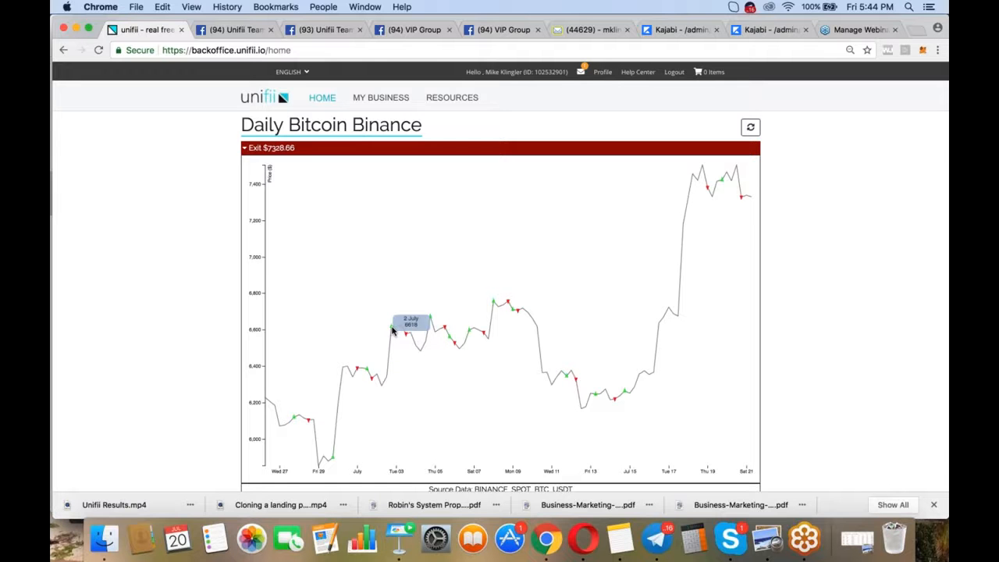
mouse_move(309, 484)
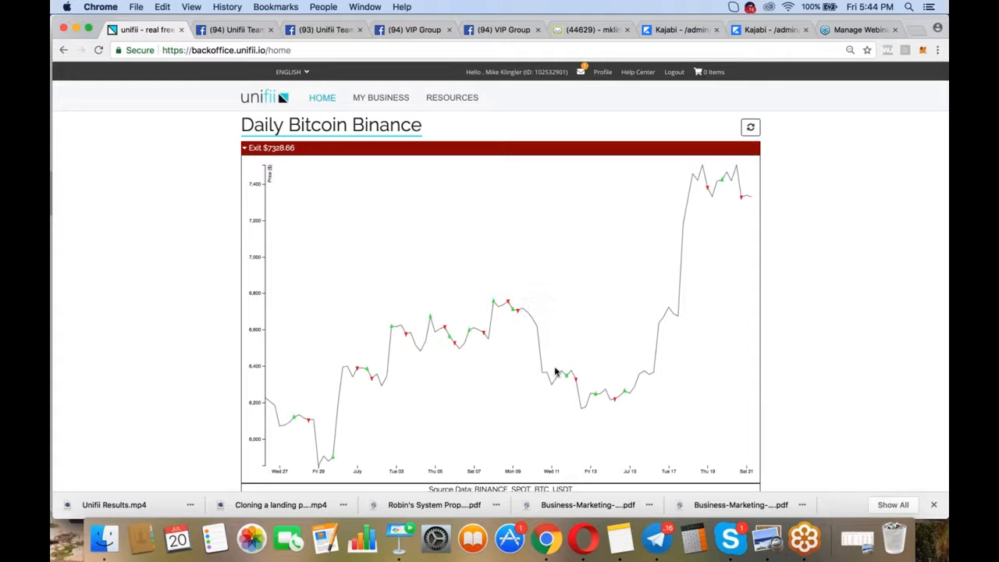
mouse_move(584, 390)
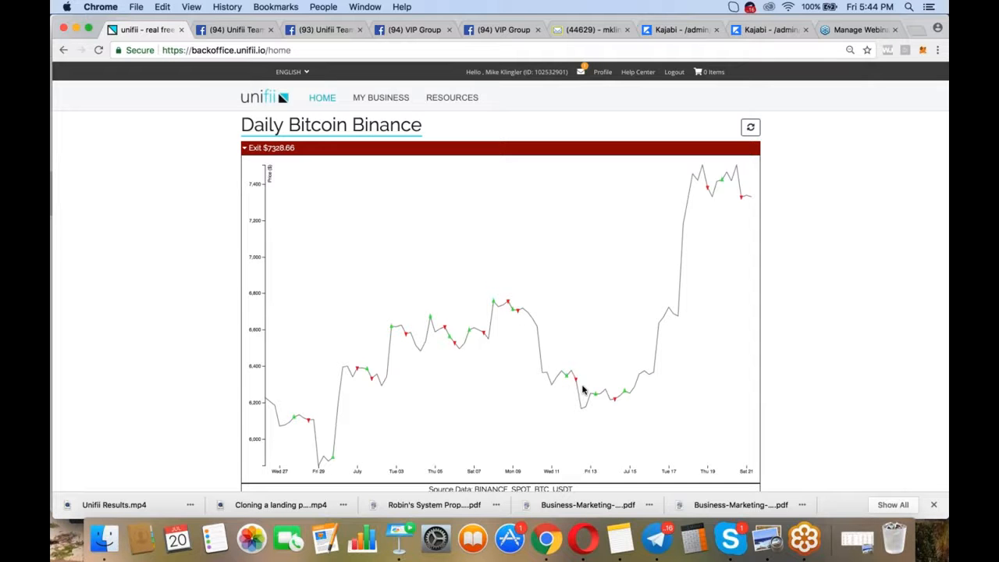
mouse_move(625, 396)
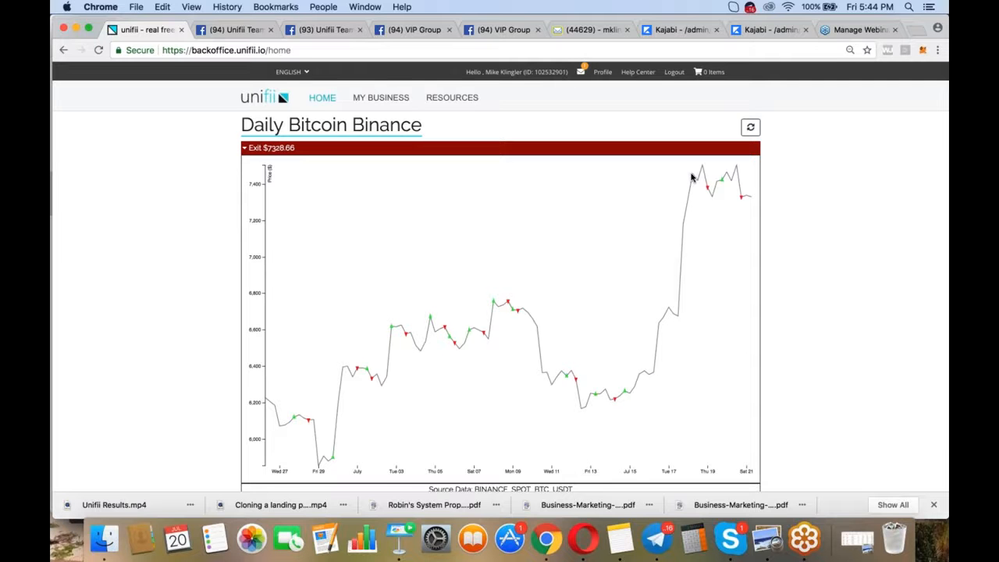
mouse_move(588, 298)
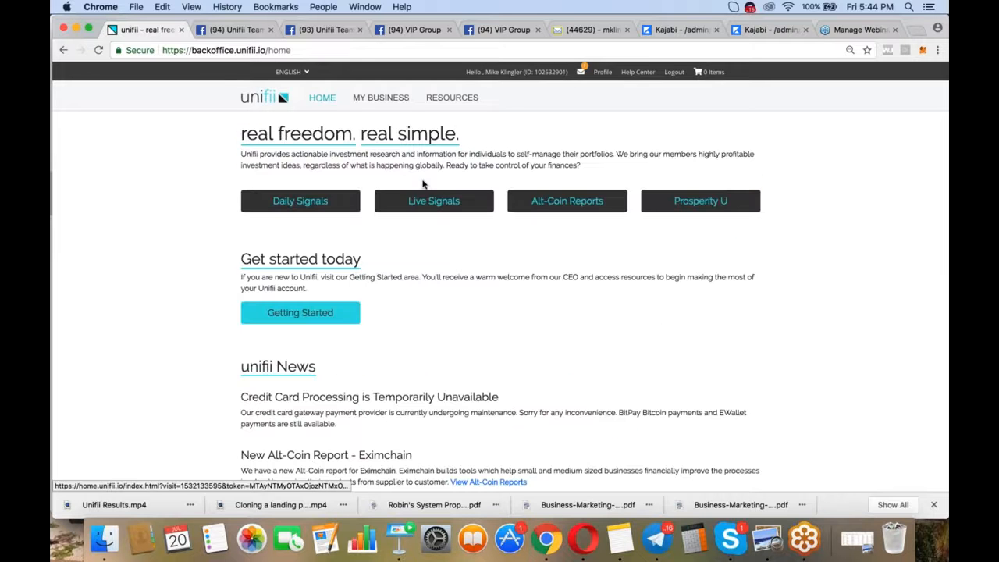
- View the full Live Bitcoin Binance price chart from the Live Signals section
click(434, 200)
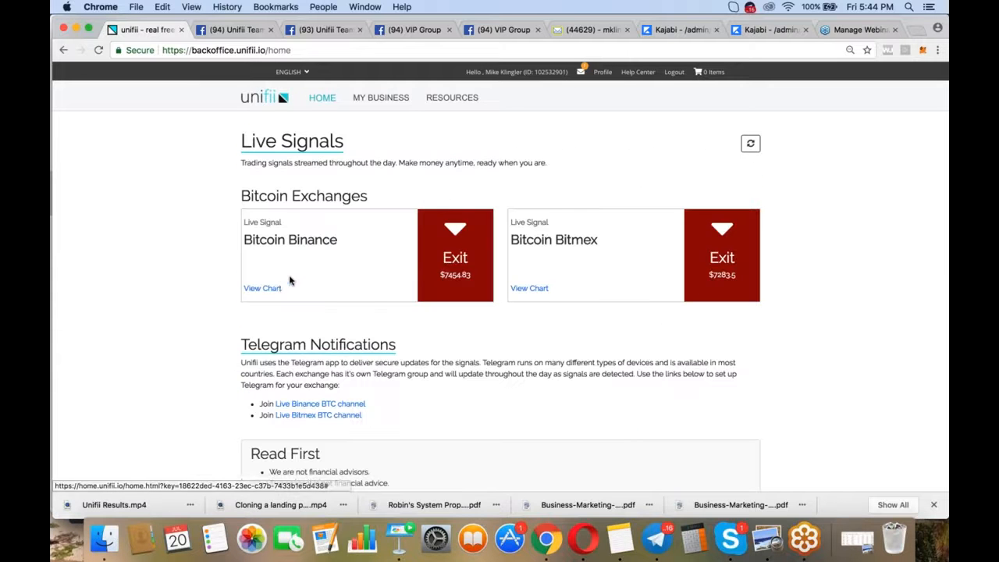
click(262, 287)
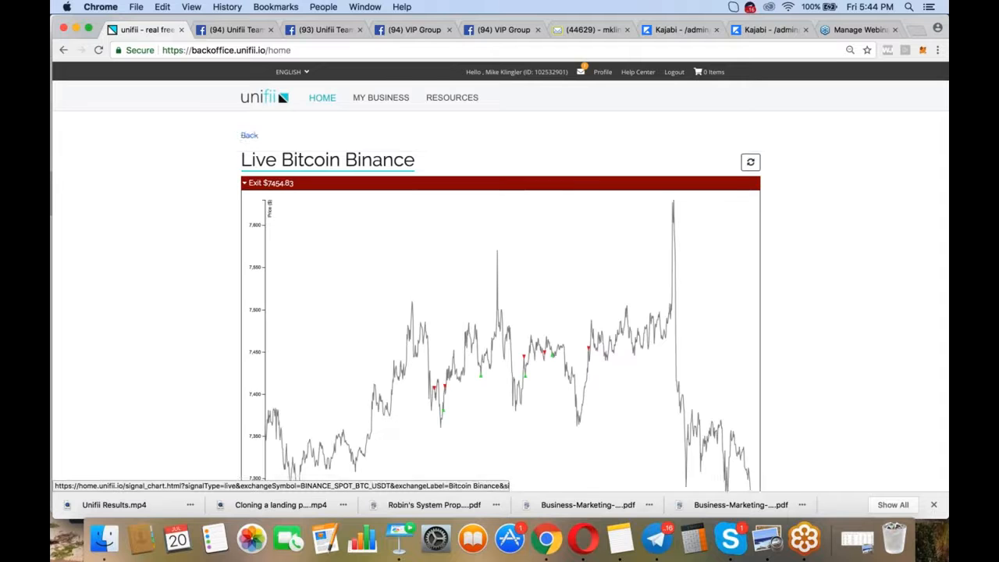
scroll(down, 3)
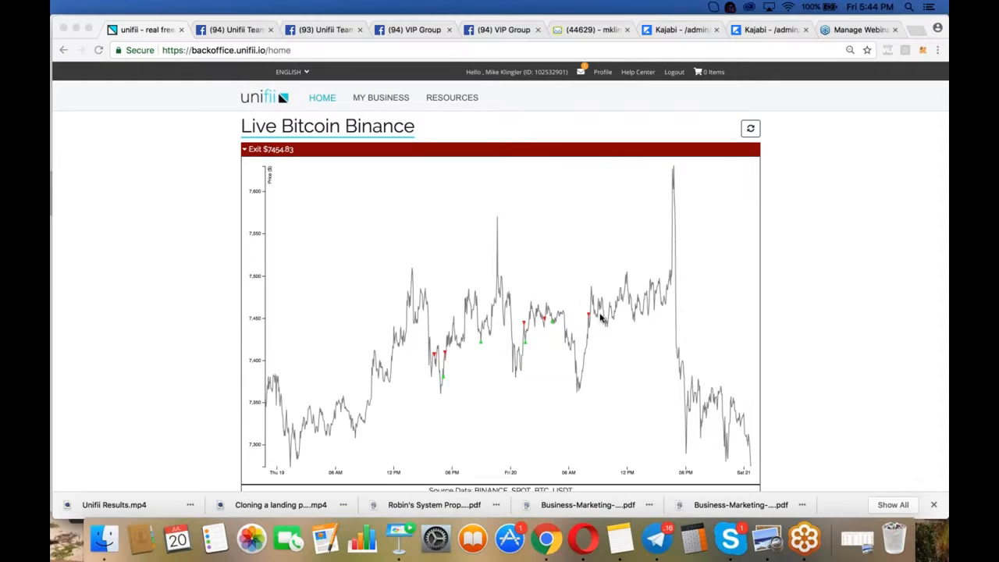
mouse_move(670, 184)
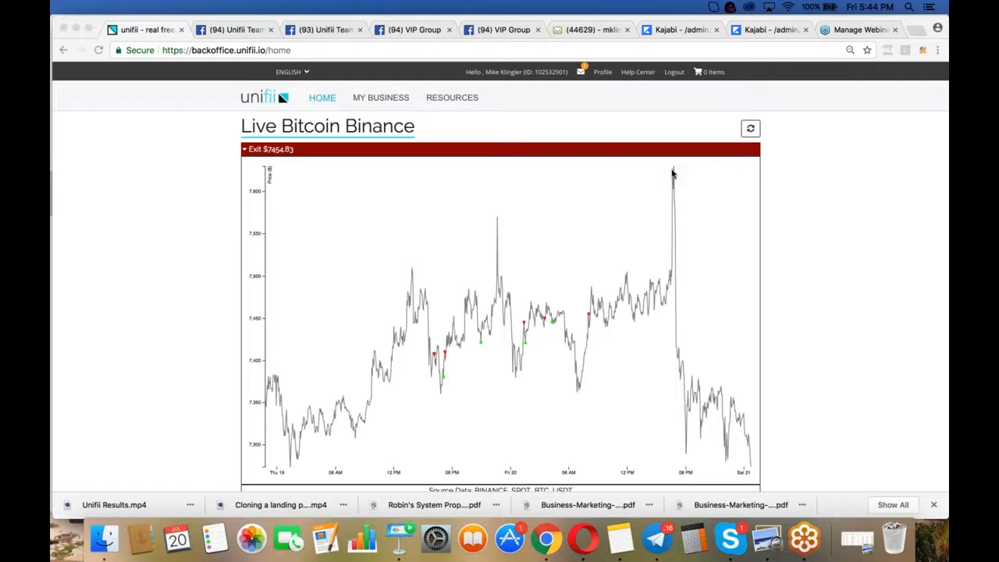
mouse_move(688, 453)
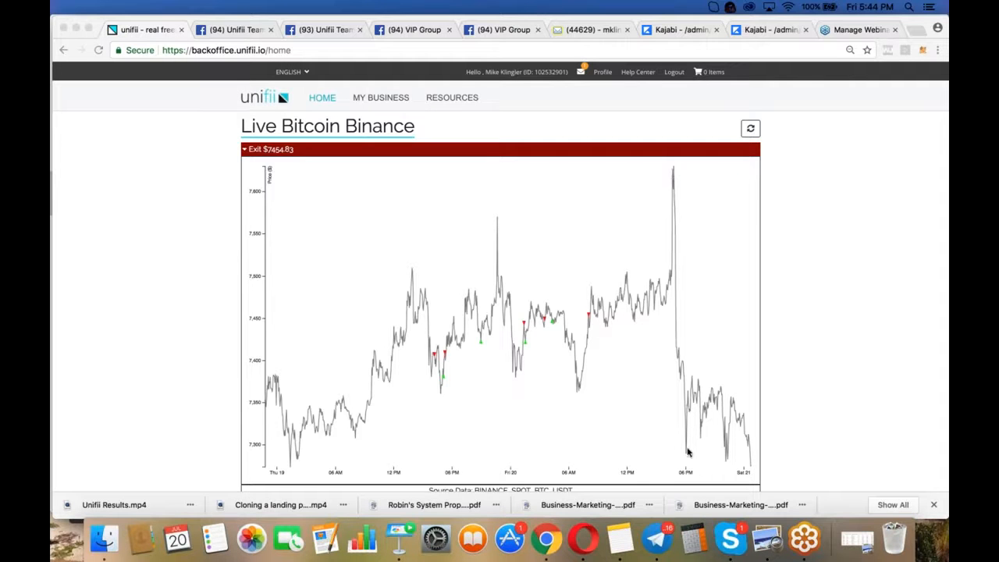
mouse_move(593, 320)
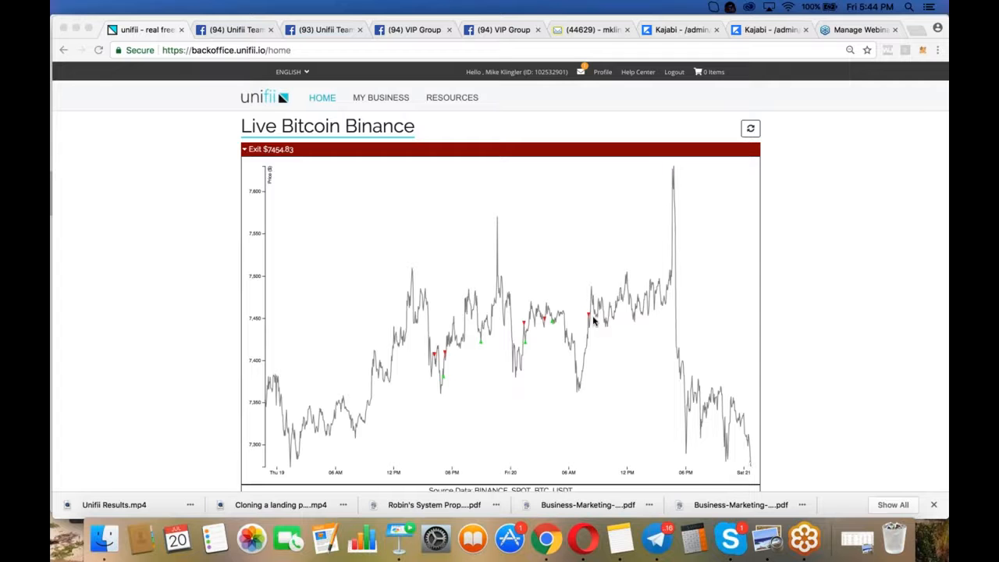
mouse_move(792, 351)
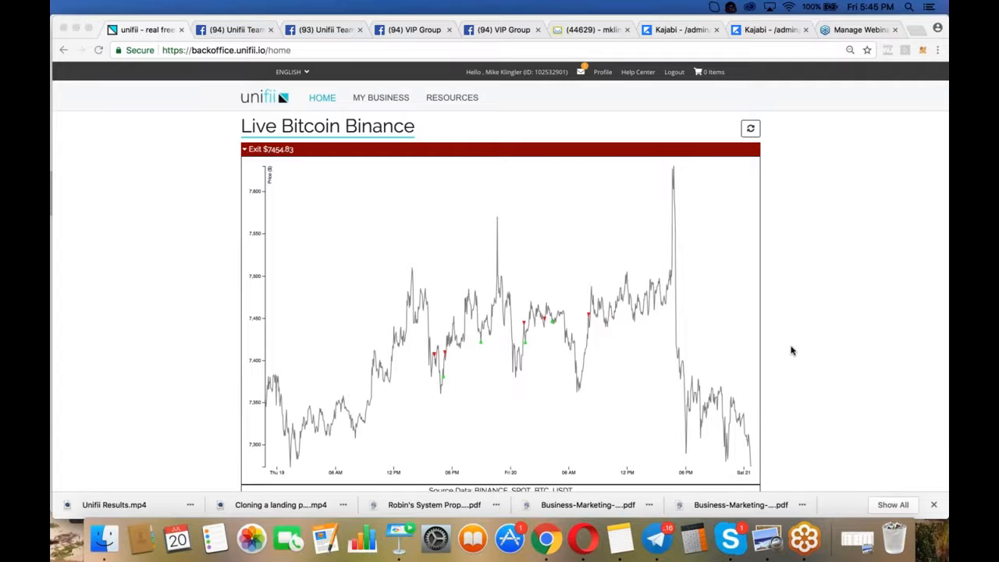
mouse_move(748, 446)
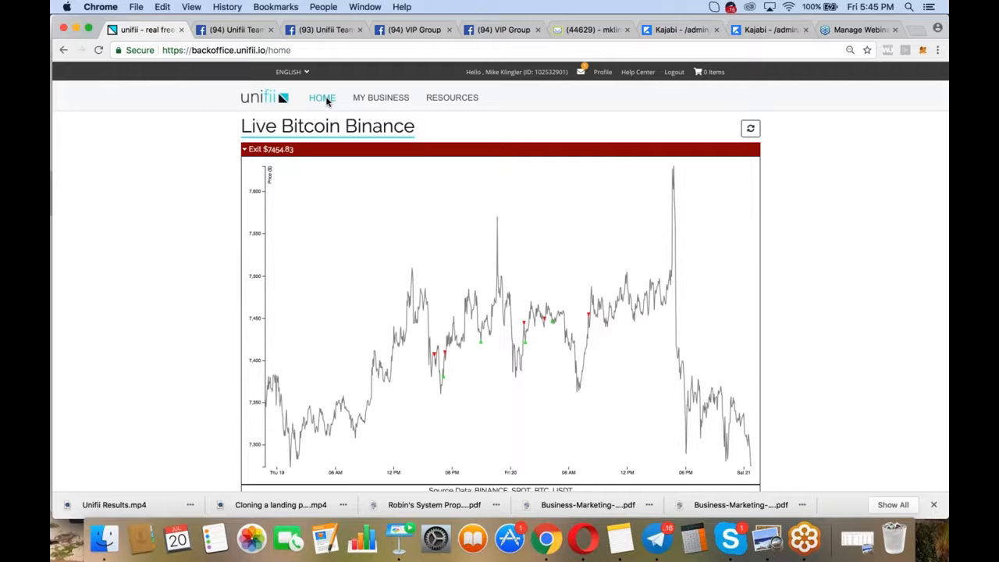
- View the Signal Results reports under Resources, then return to the webinar management page
click(321, 97)
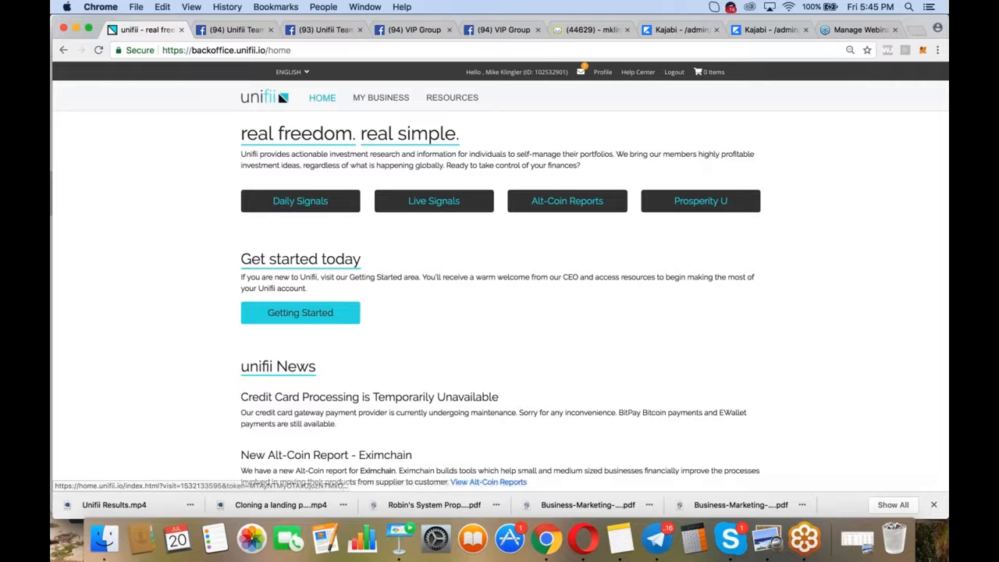
click(453, 97)
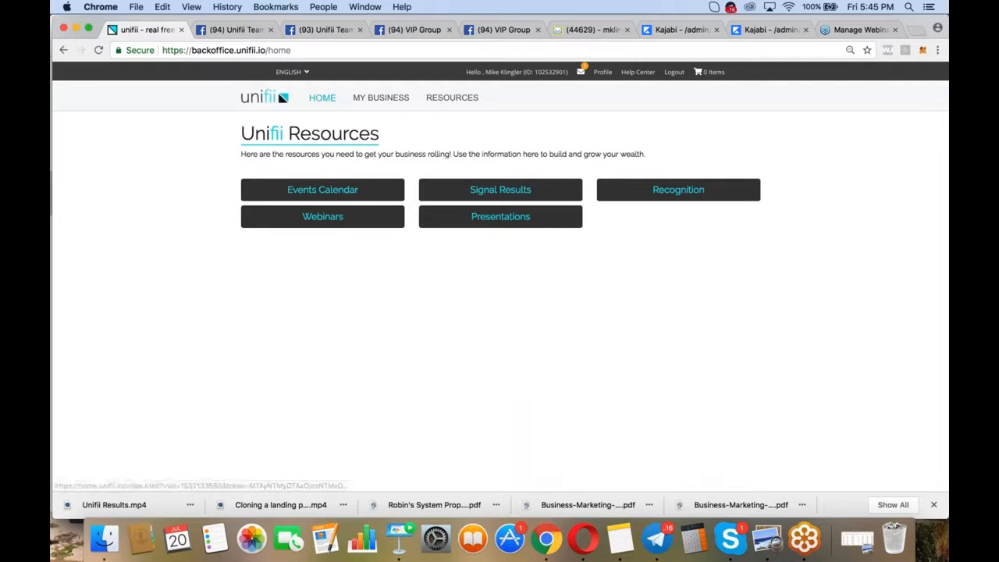
click(499, 189)
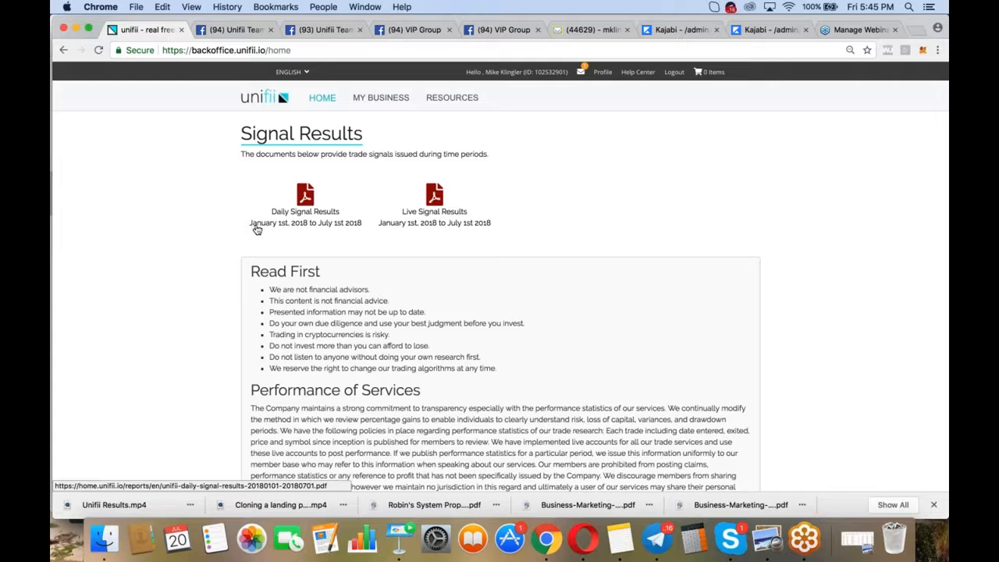
mouse_move(347, 234)
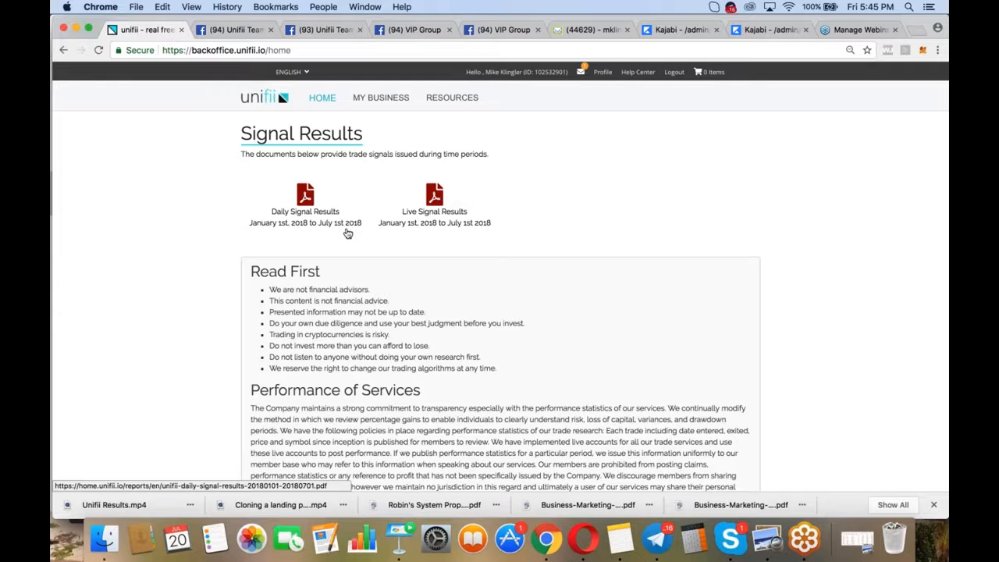
mouse_move(220, 231)
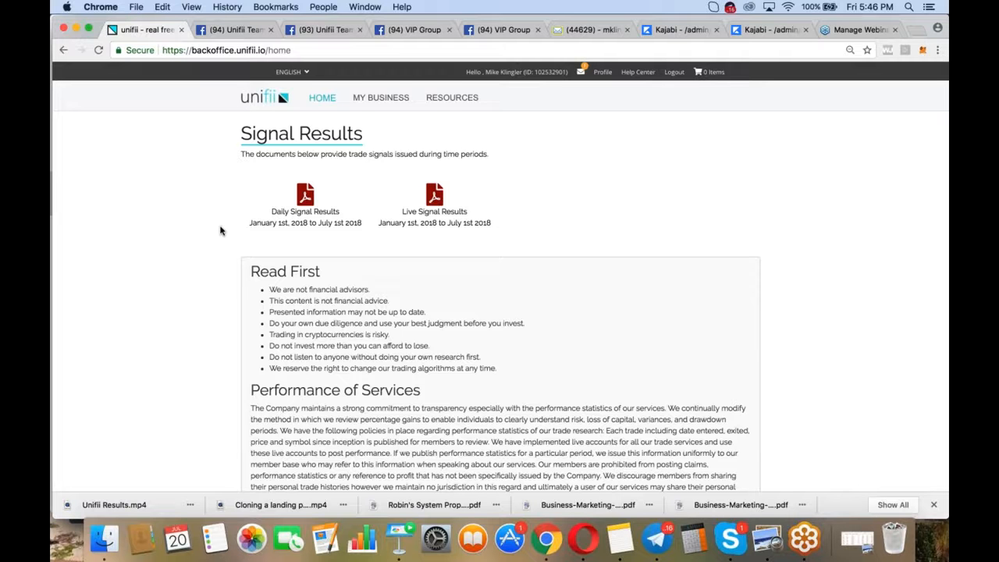
mouse_move(549, 178)
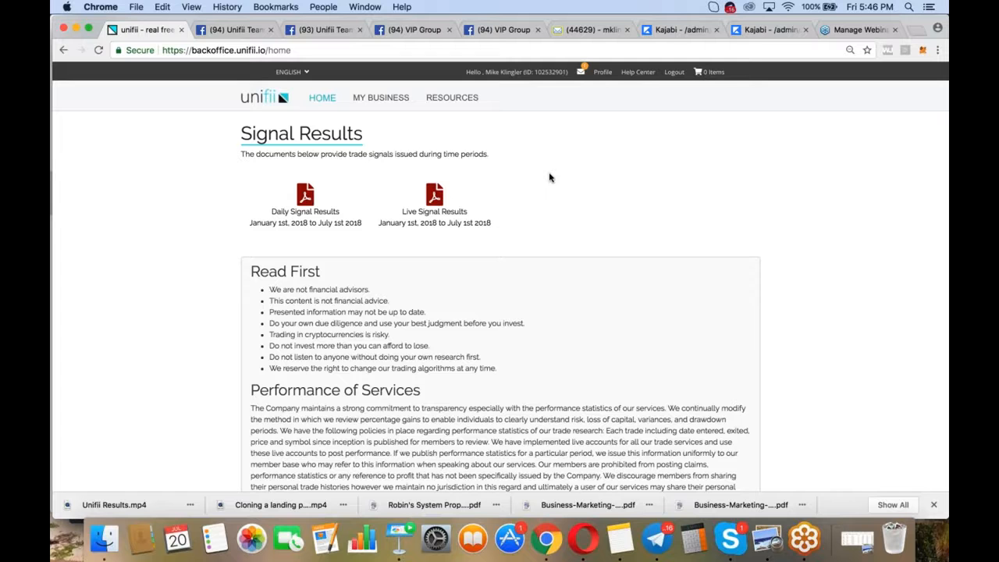
mouse_move(791, 103)
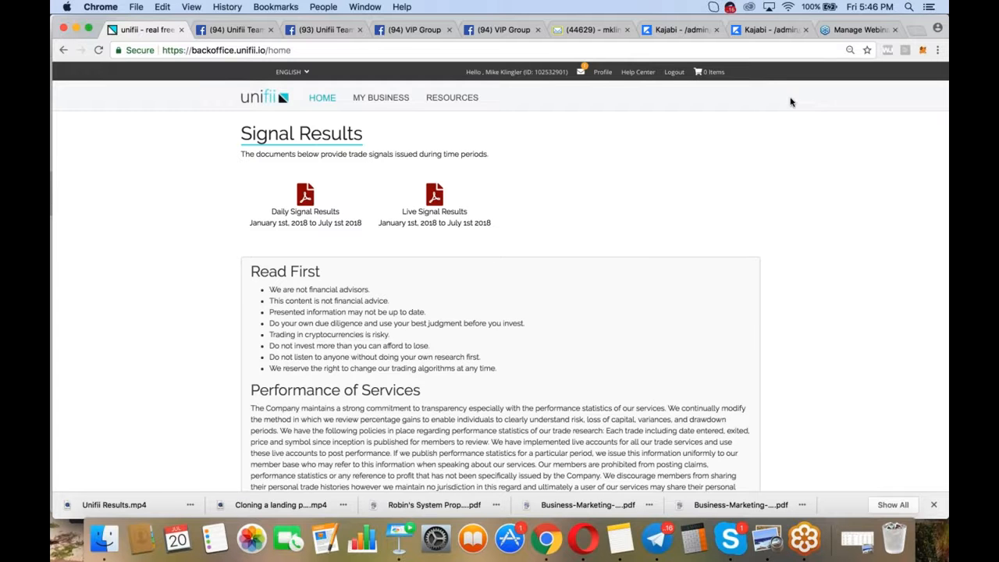
click(855, 29)
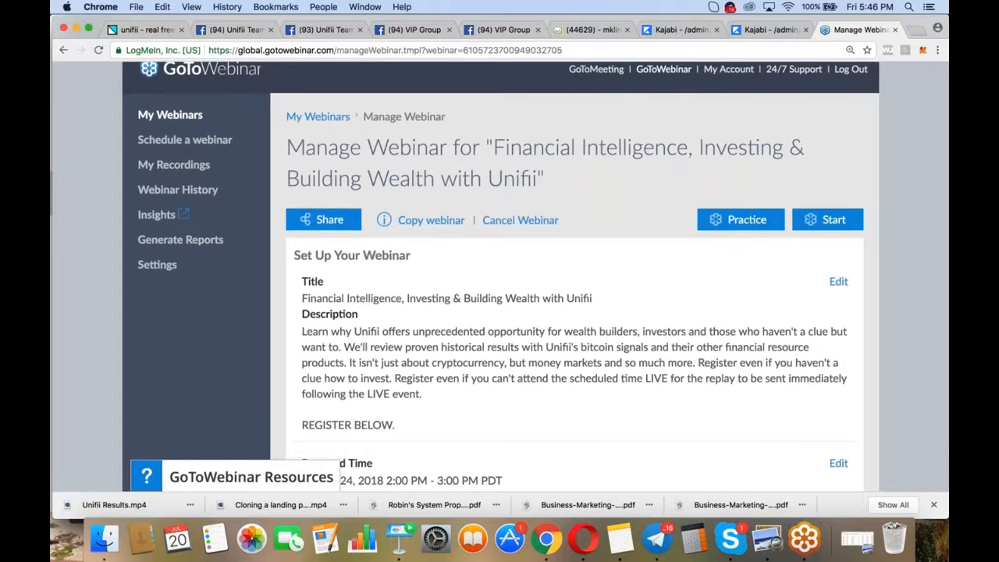
- Reveal the webinar's Tue Jul 24, 2:00-3:00 PM PDT date and time details
scroll(down, 3)
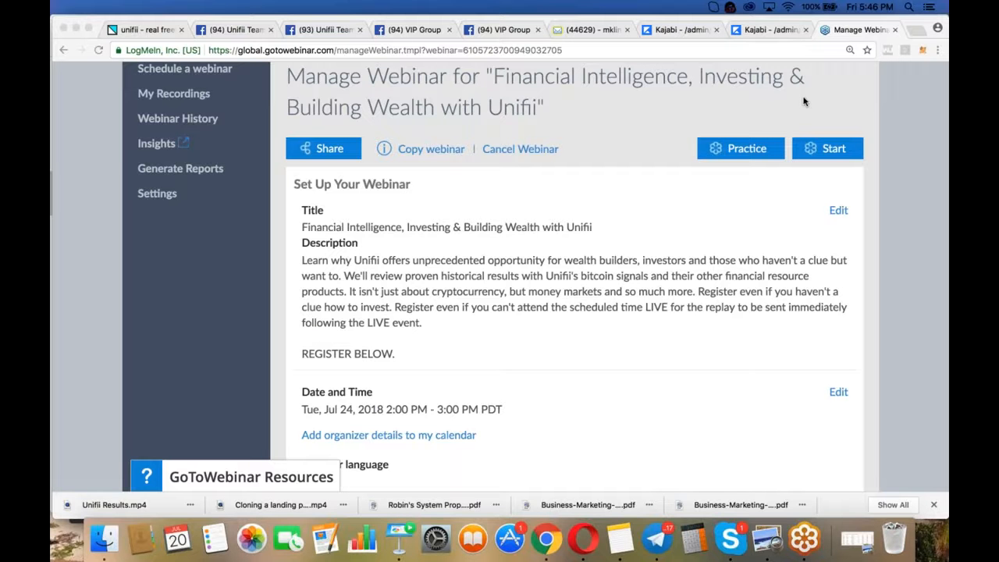
mouse_move(777, 102)
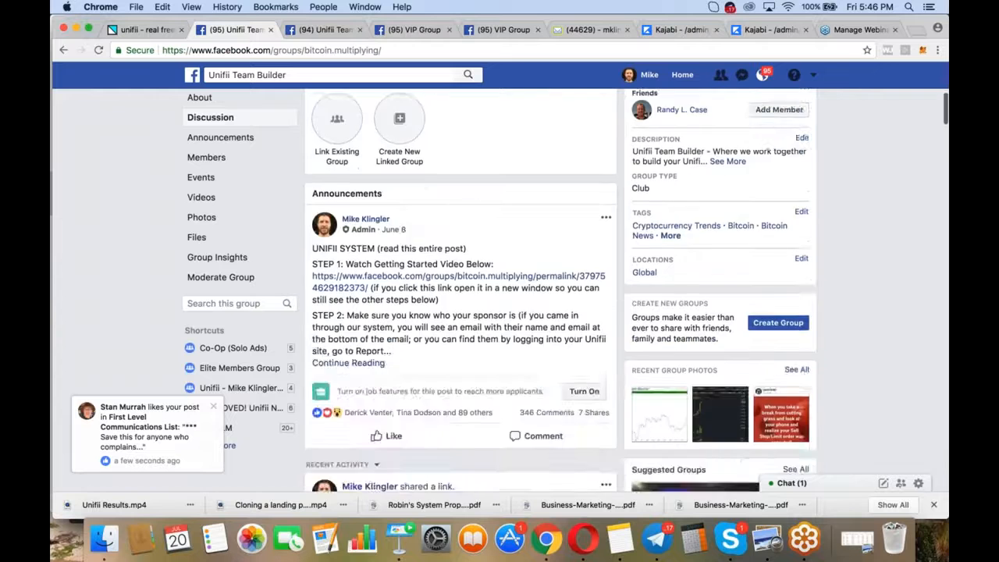
- Find the group post citing 16.98% daily and 28.09% live growth and highlight 16.98%
scroll(down, 3)
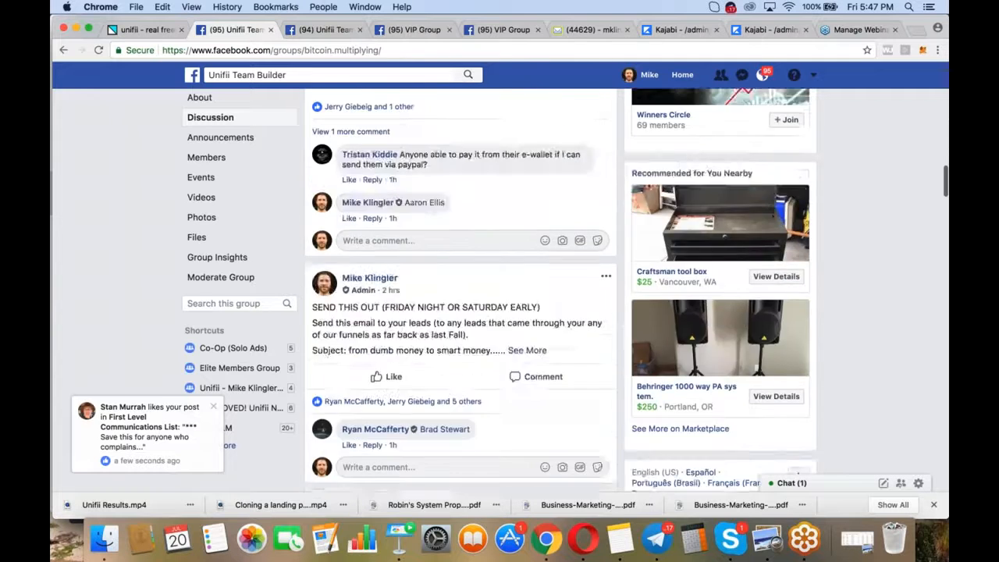
scroll(down, 3)
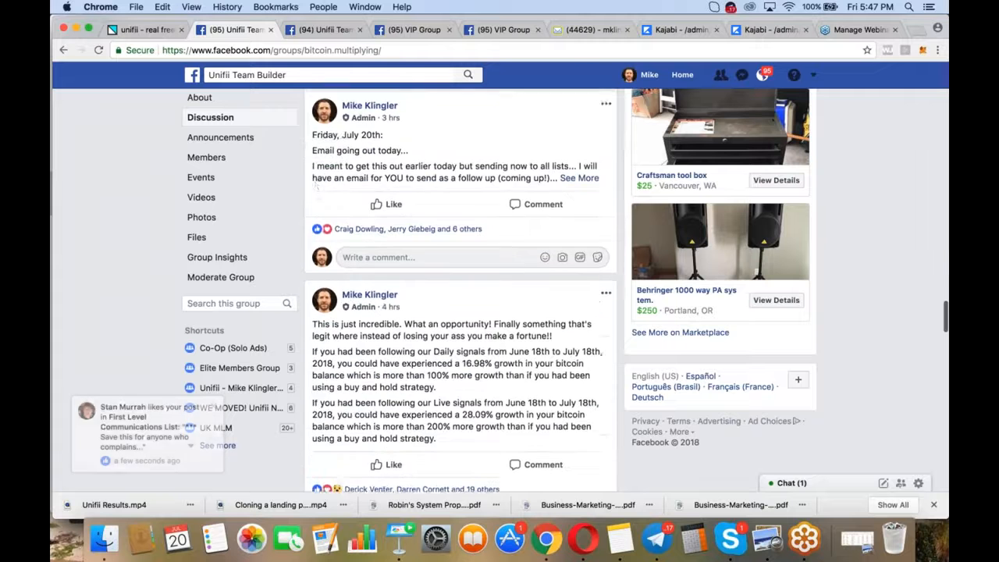
scroll(down, 3)
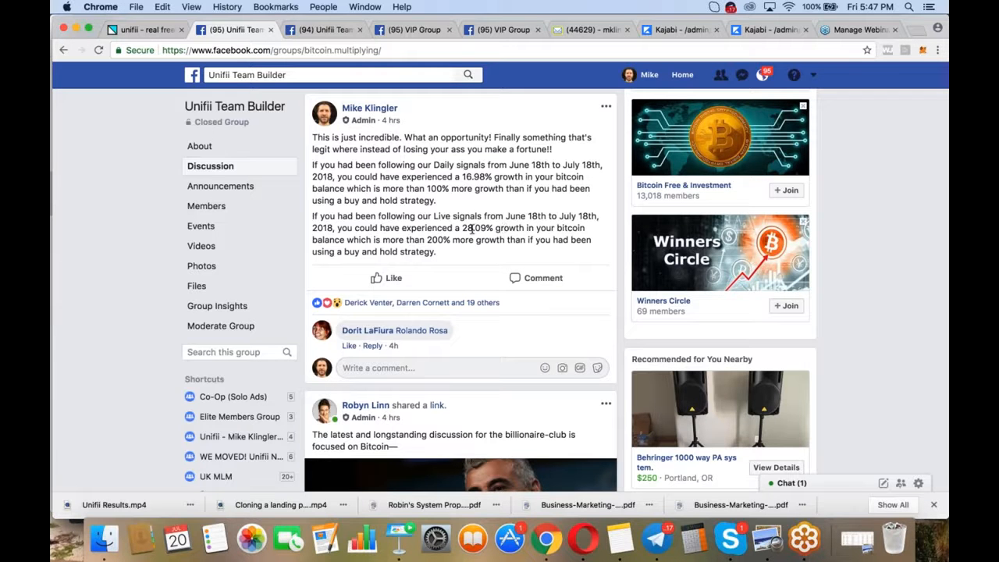
mouse_move(559, 228)
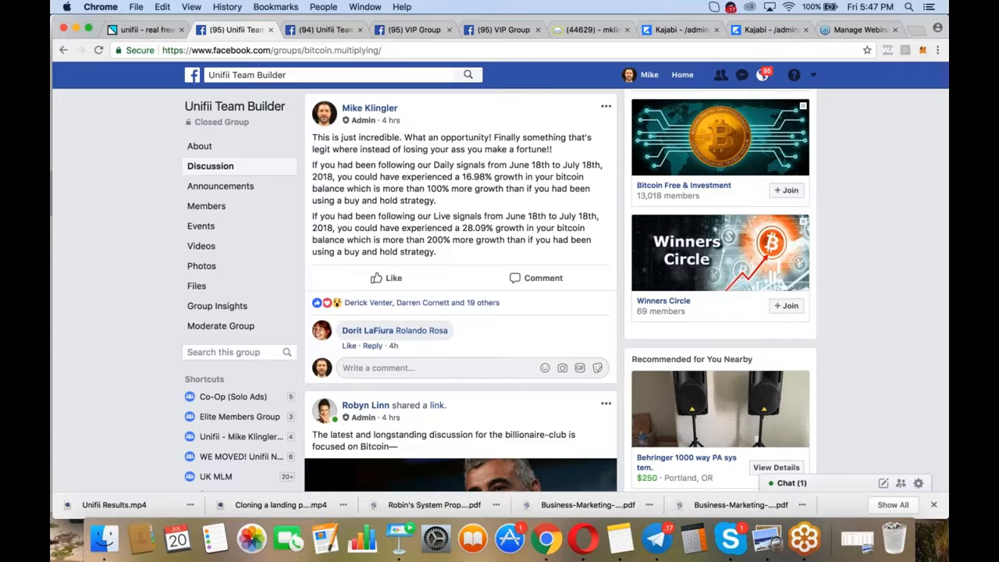
double_click(474, 177)
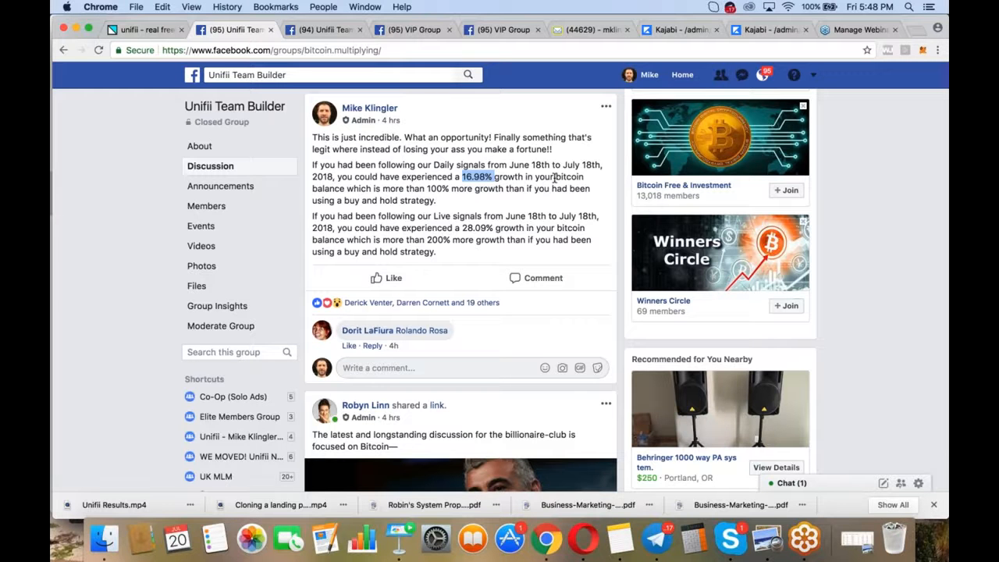
mouse_move(860, 92)
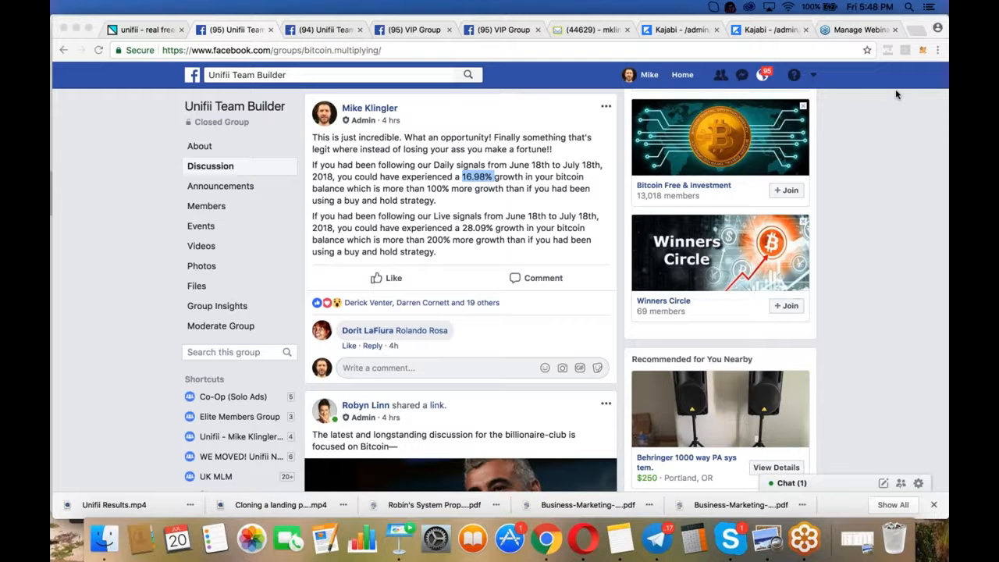
mouse_move(748, 94)
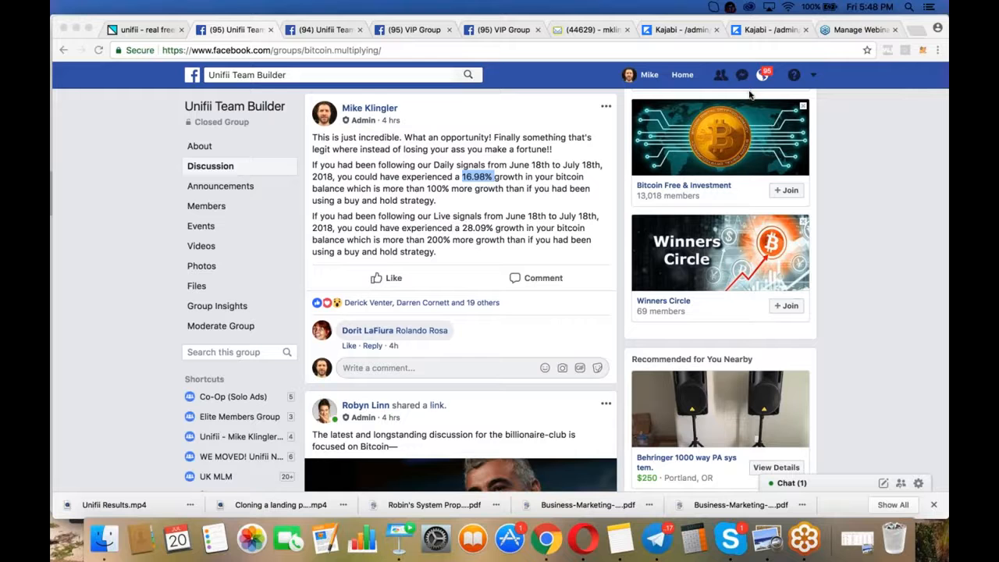